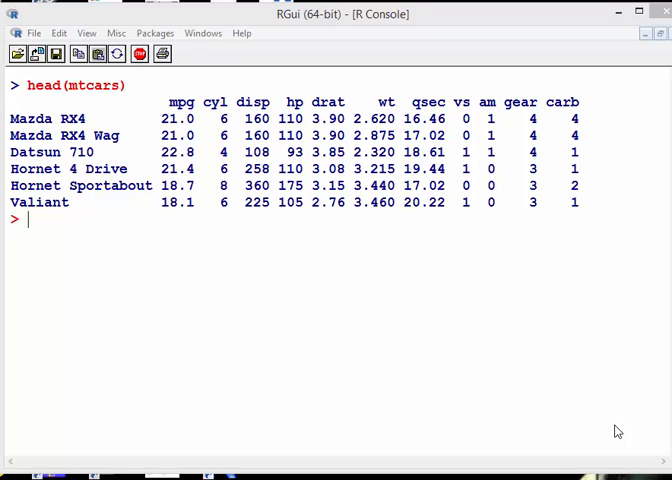
pyautogui.moveTo(500, 252)
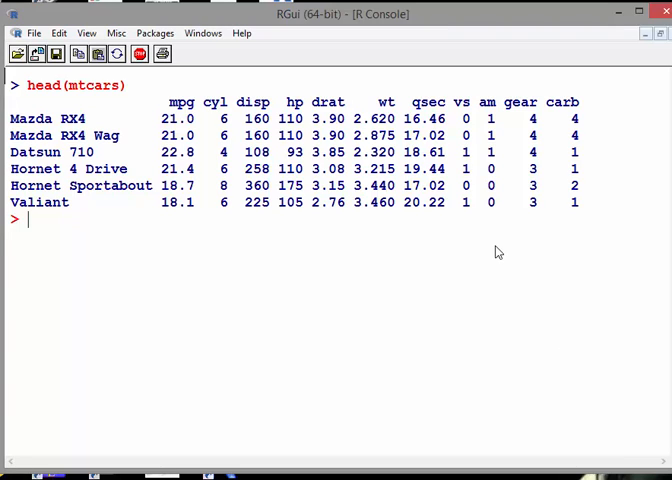
# Enter a #correlations comment and load the dplyr package at the console
pyautogui.write('#c')
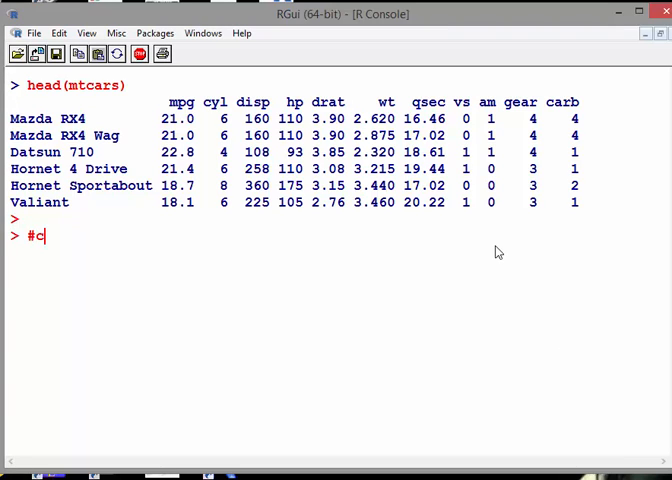
pyautogui.write('orrelations')
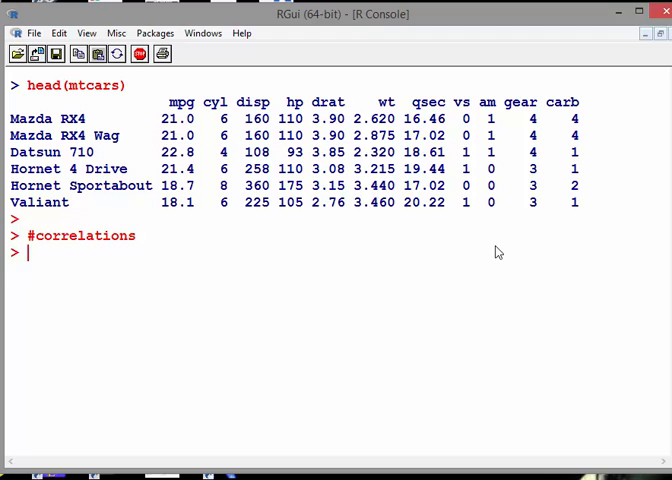
pyautogui.write('libra')
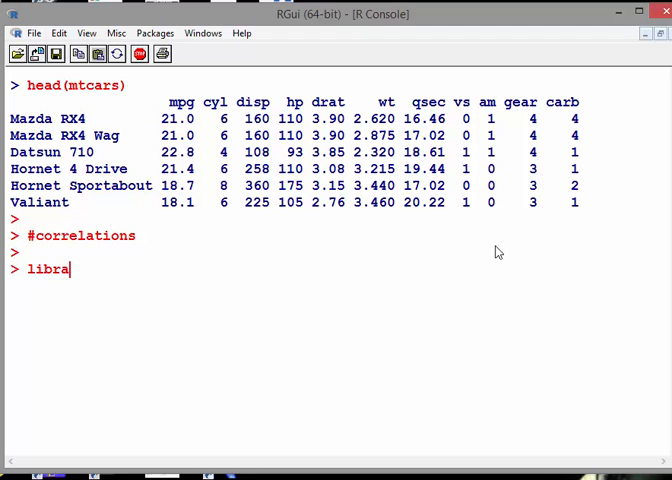
pyautogui.write('ry(dplyr')
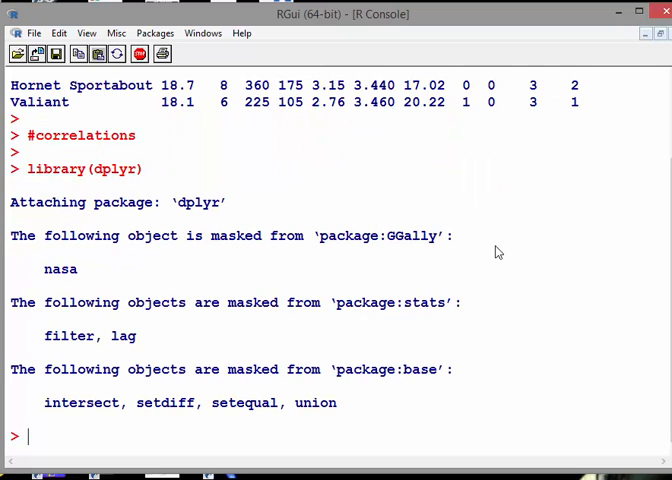
# Clear the console and create cars2 <- select(mtcars,1, 3:7)
pyautogui.press('ctrl+l')
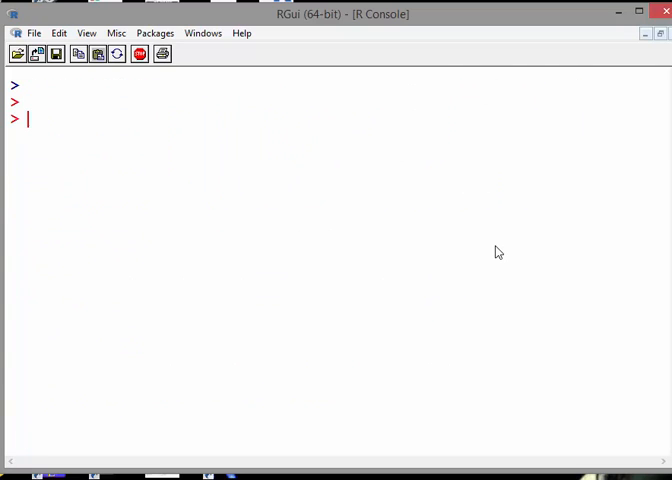
pyautogui.write('cars')
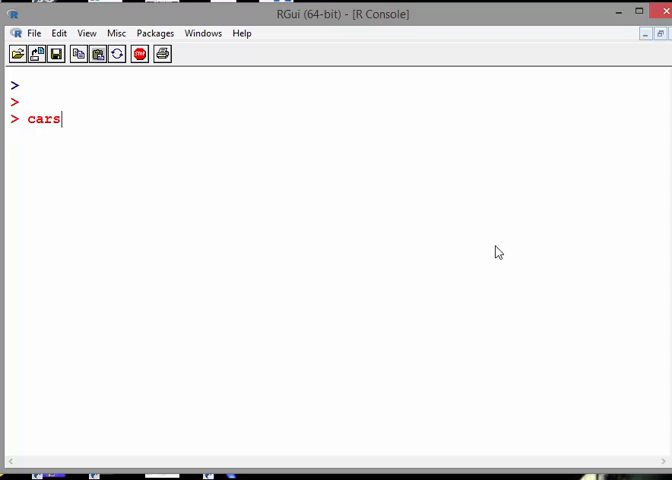
pyautogui.write('2 <-')
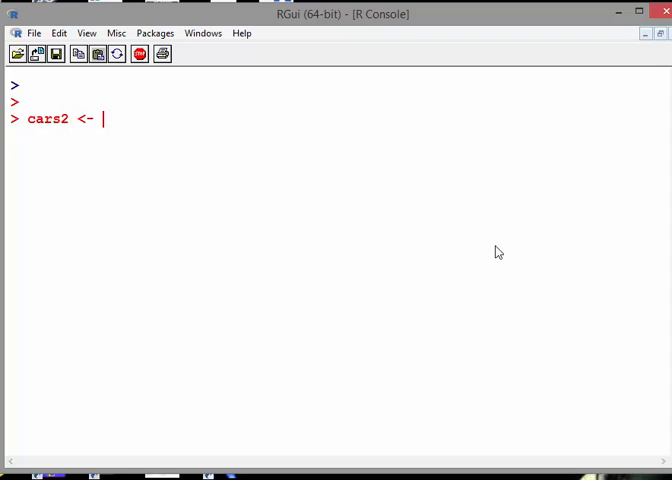
pyautogui.write('select')
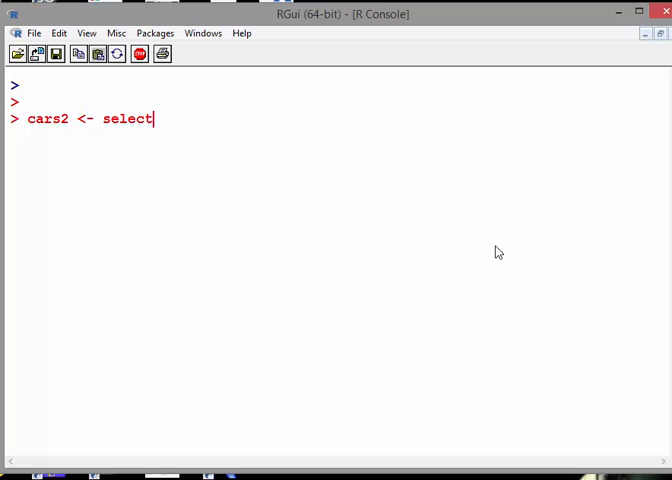
pyautogui.write('(mtcars')
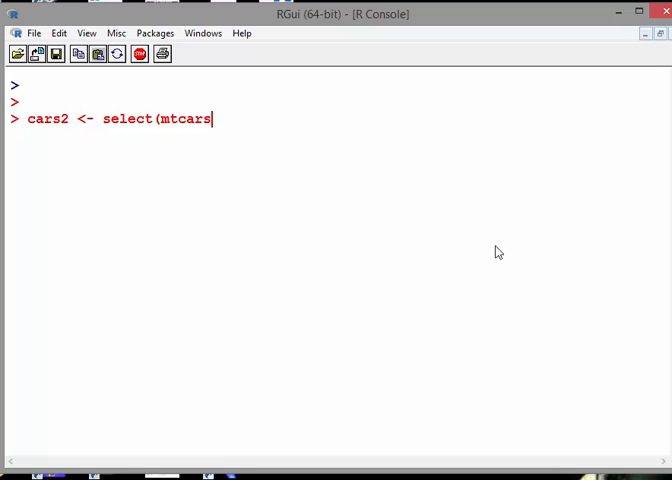
pyautogui.write(',1')
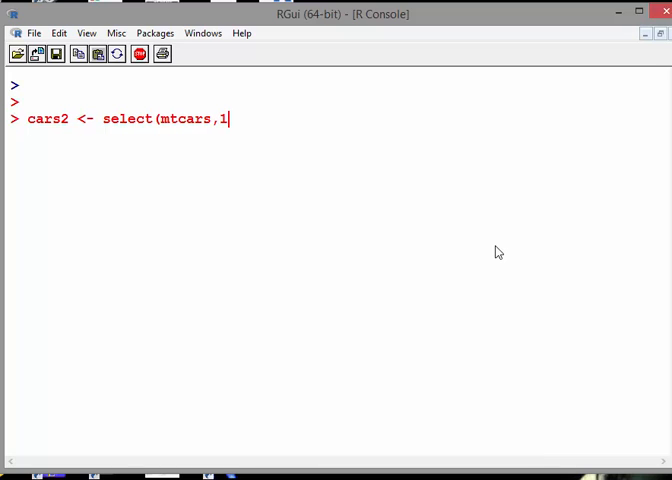
pyautogui.write('", "')
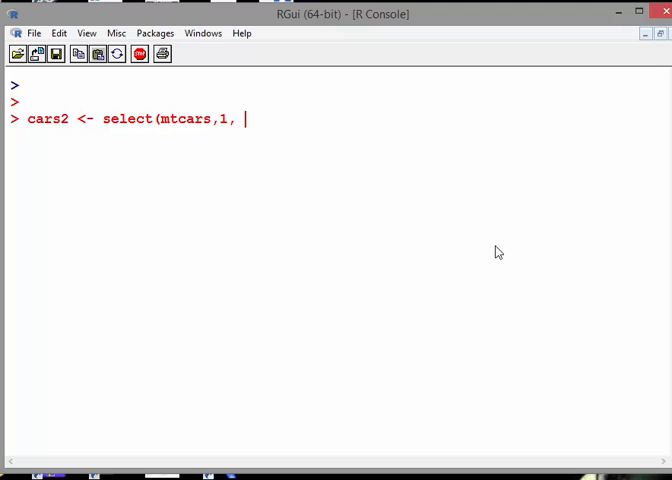
pyautogui.write('3:')
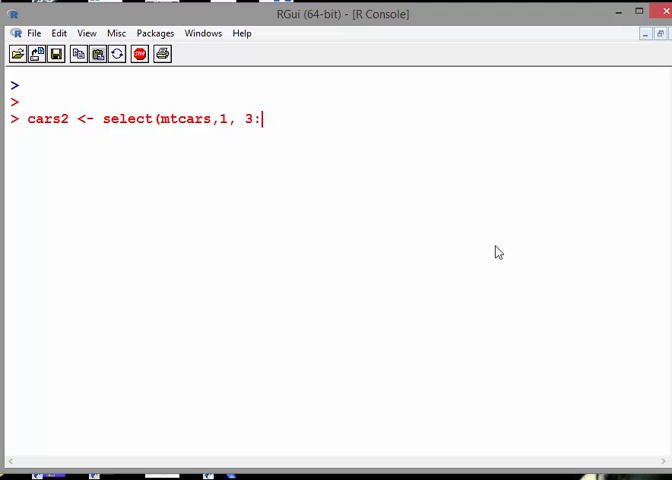
pyautogui.write('7)')
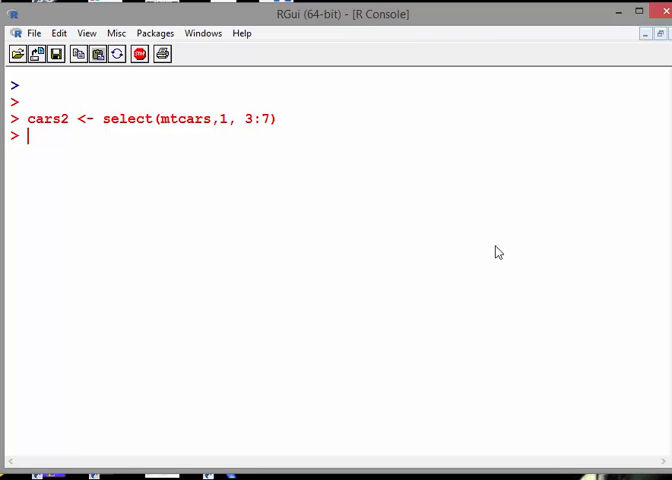
# Preview cars2 with head(cars2) and re-enter the select command for cars2
pyautogui.write('head(car2')
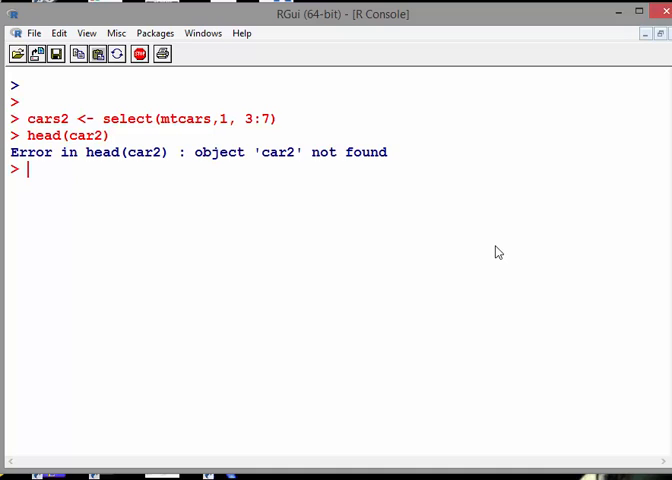
pyautogui.write('head(car2)')
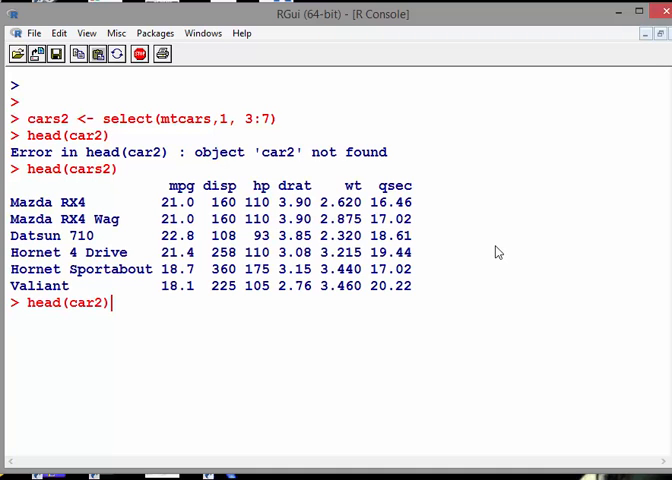
pyautogui.write('cars2 <- select(mtcars,1, 3:7')
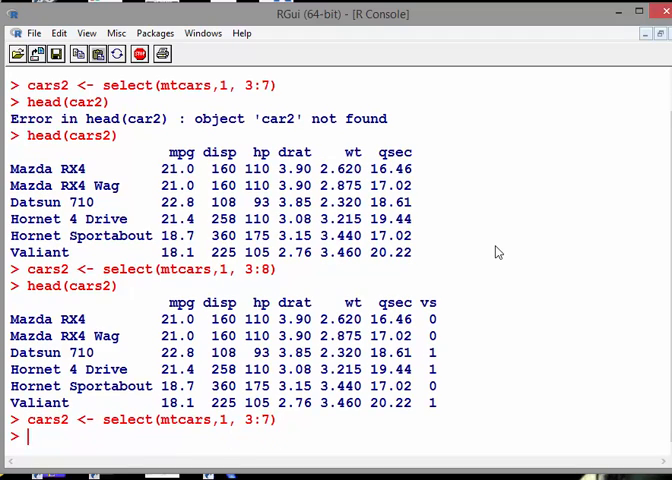
# Clear the console, redefine cars2 from mtcars columns 1 and 3:7, and print cor(cars2)
pyautogui.press('ctrl+l')
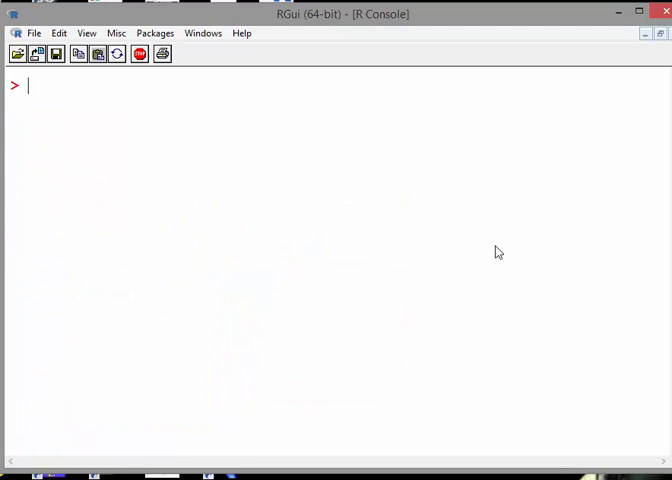
pyautogui.write('cars2 <- select(mtcars,1, 3:7)')
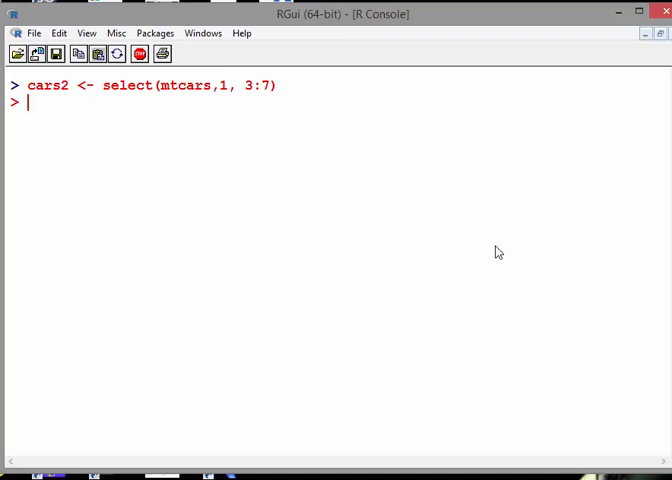
pyautogui.write('cor(ca')
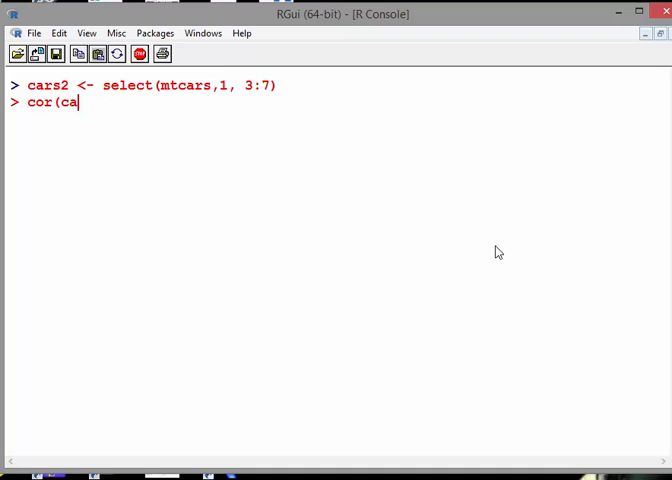
pyautogui.write('rs2)')
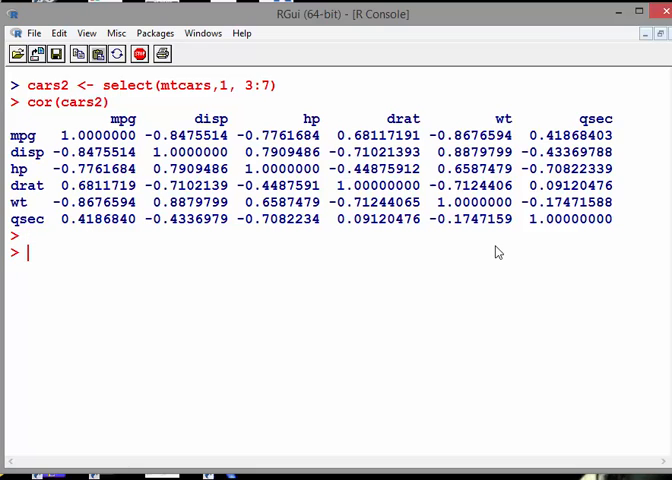
pyautogui.write('lib')
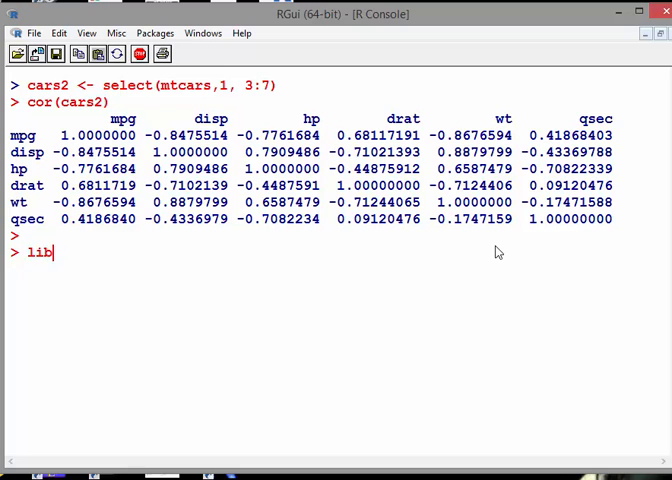
# Load library(GGally) and write ggcorr(cars2) to plot the correlation heat map
pyautogui.write('rary(GGally')
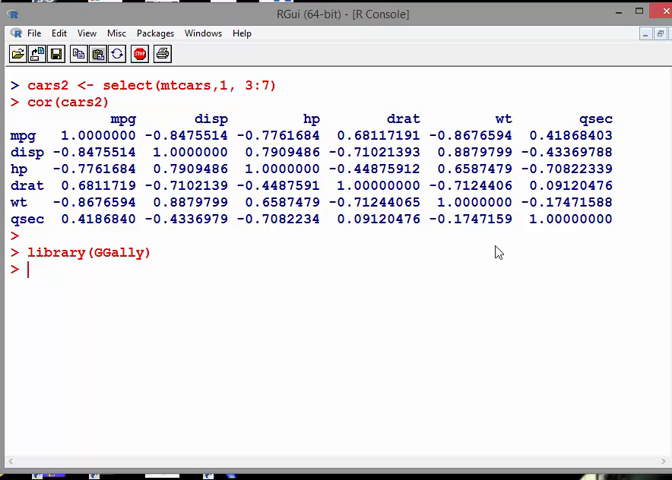
pyautogui.moveTo(572, 432)
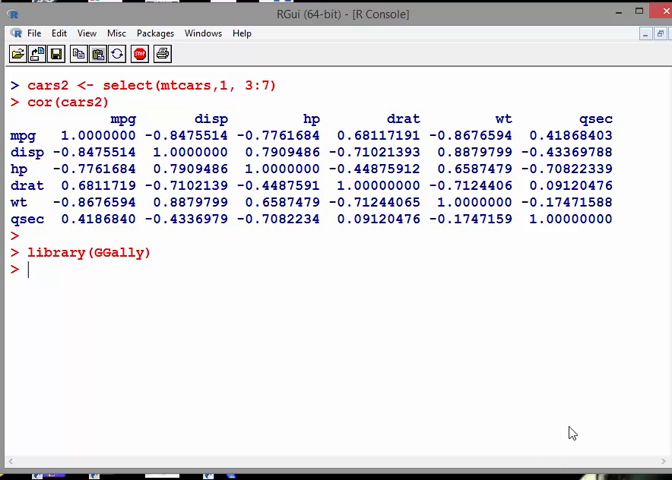
pyautogui.write('g')
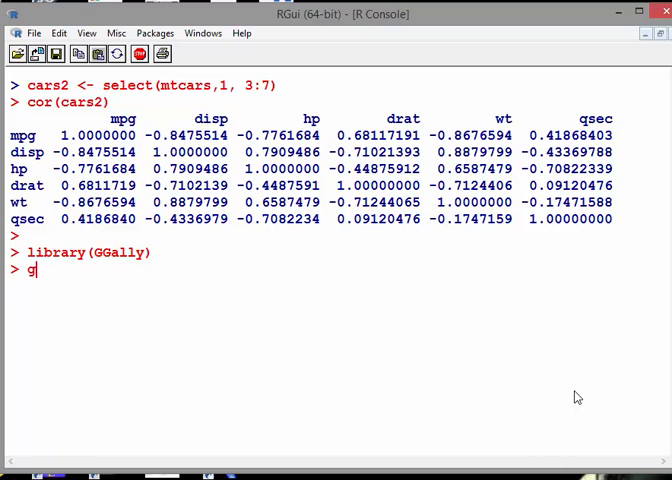
pyautogui.write('gc')
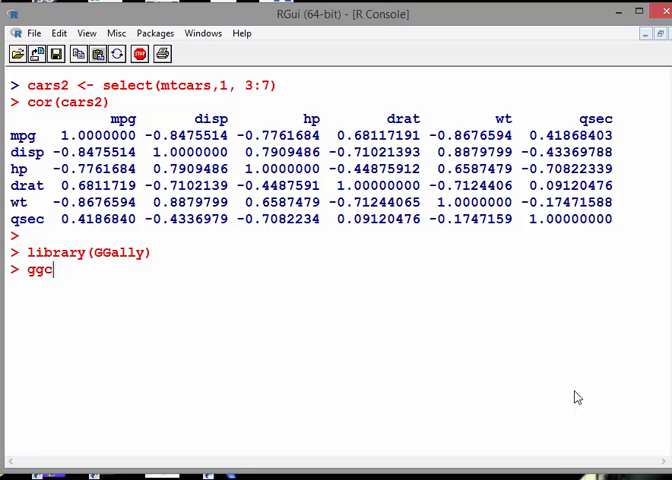
pyautogui.write('or')
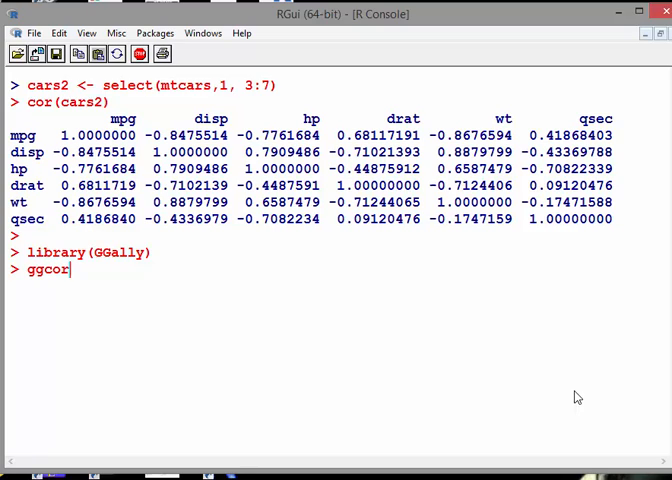
pyautogui.write('r(car')
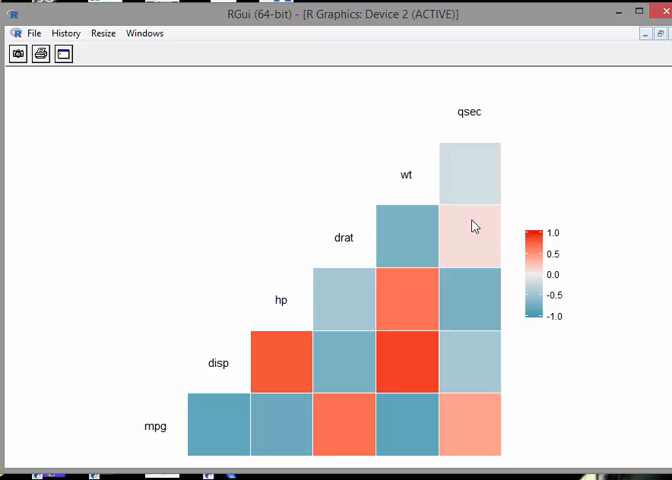
pyautogui.moveTo(474, 250)
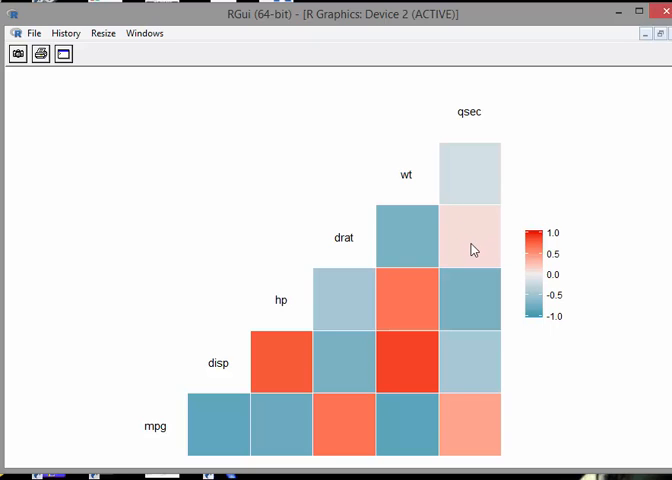
pyautogui.moveTo(460, 326)
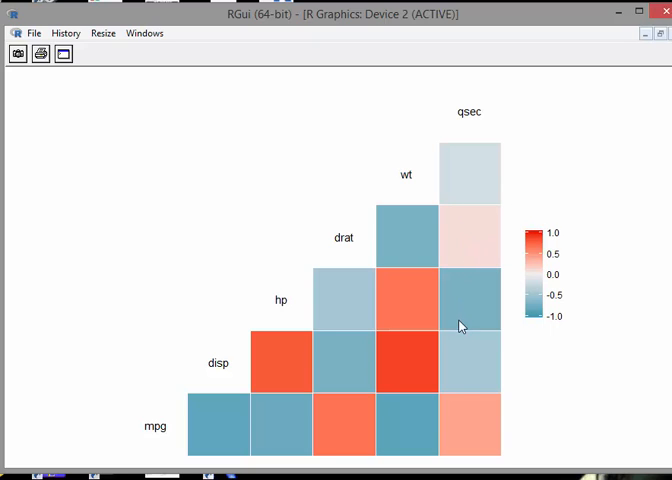
pyautogui.moveTo(338, 418)
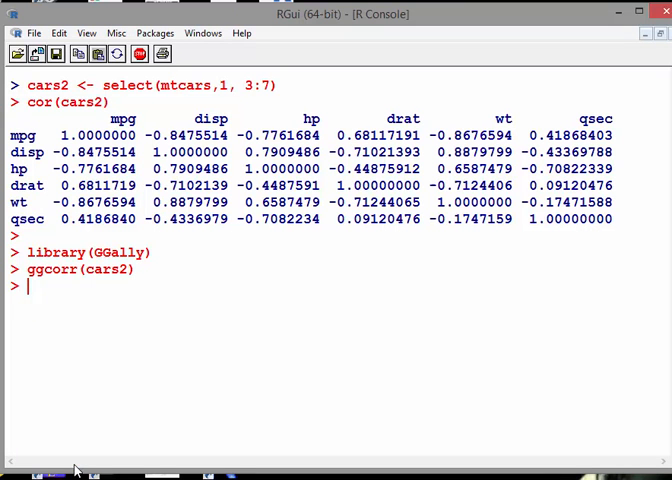
# Request the ?ggcorr help page from the console
pyautogui.write('?ggcorr')
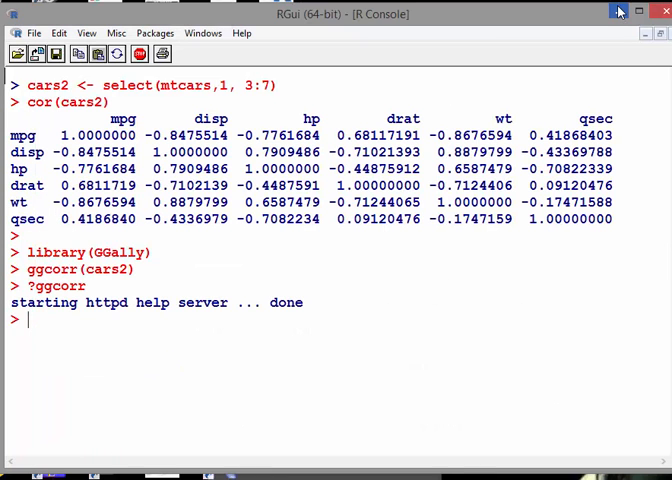
pyautogui.moveTo(616, 12)
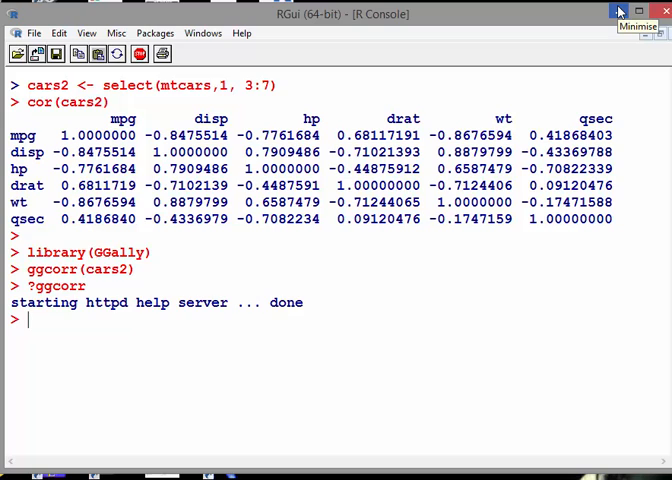
pyautogui.moveTo(436, 388)
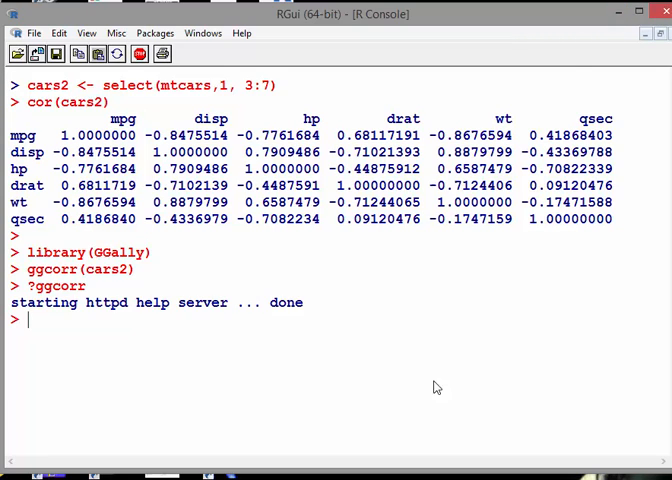